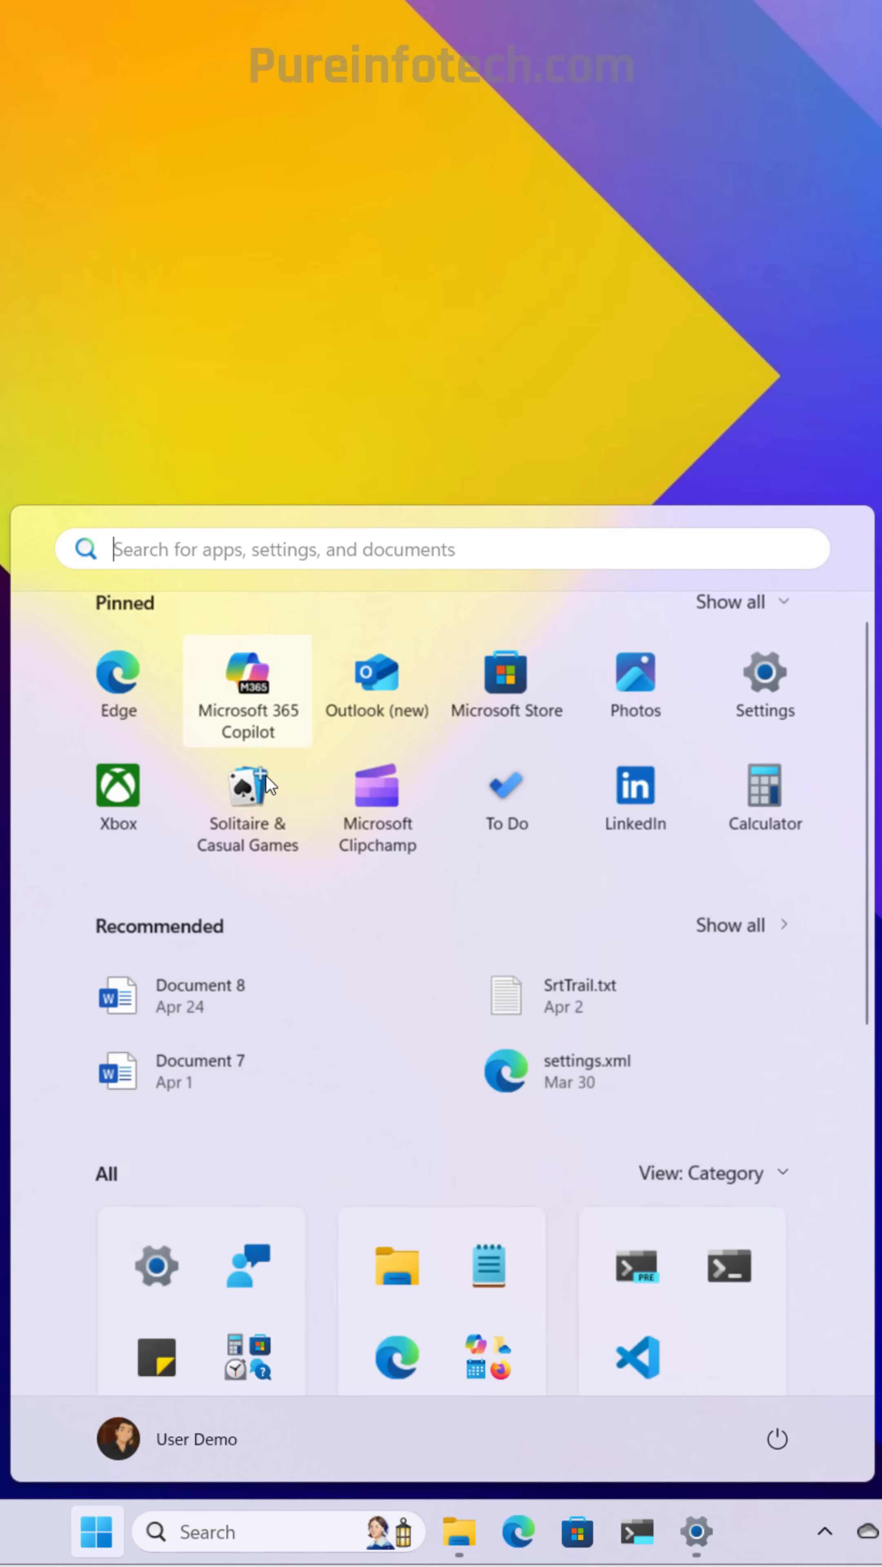
scroll("down", 3)
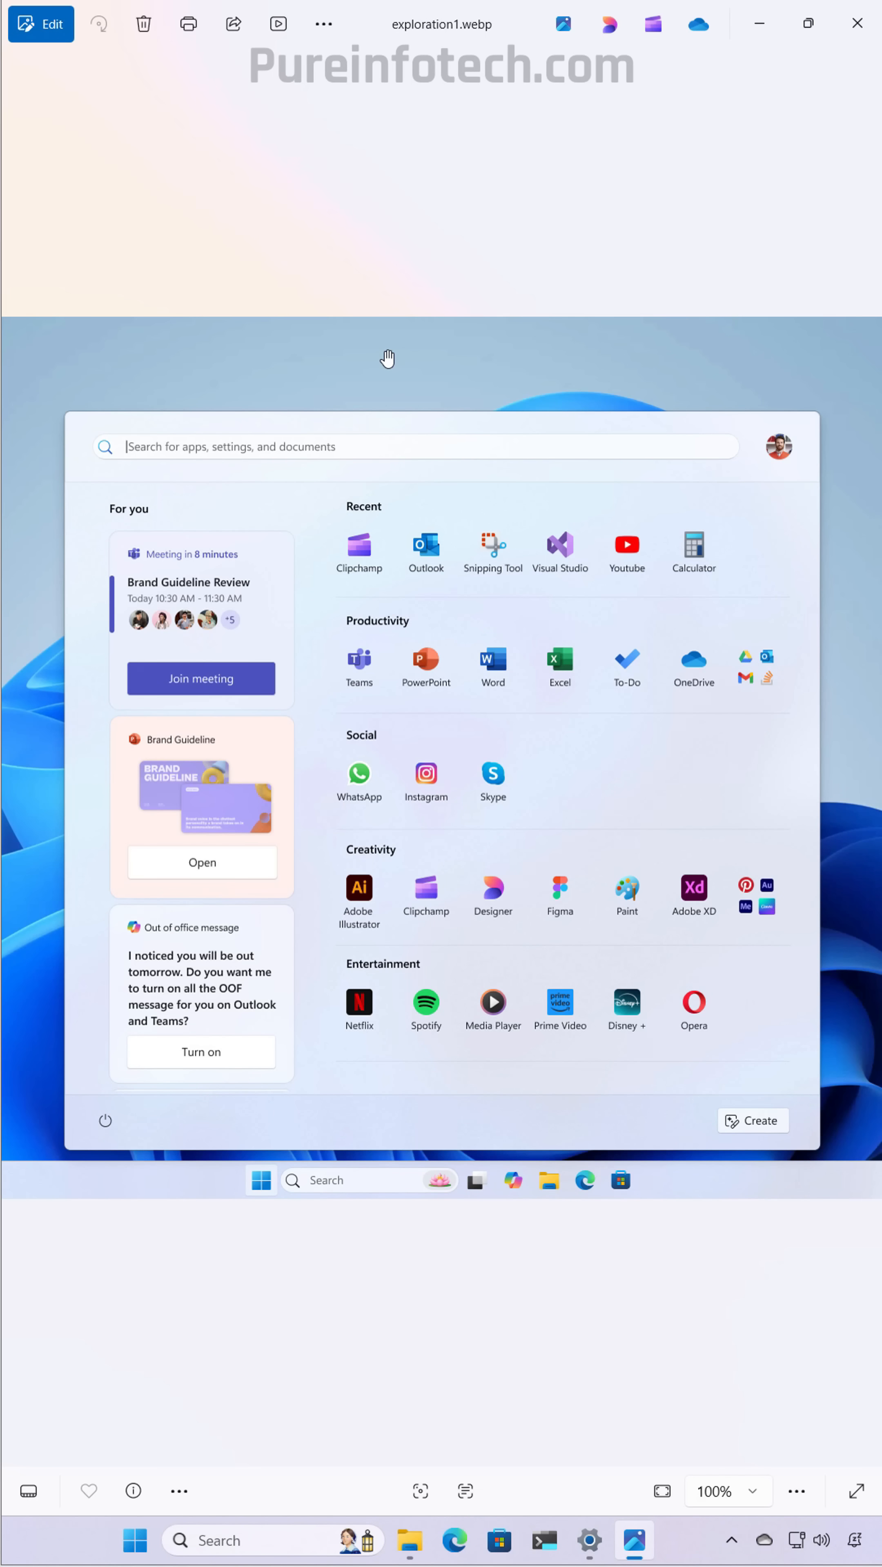
mouse_move(330, 628)
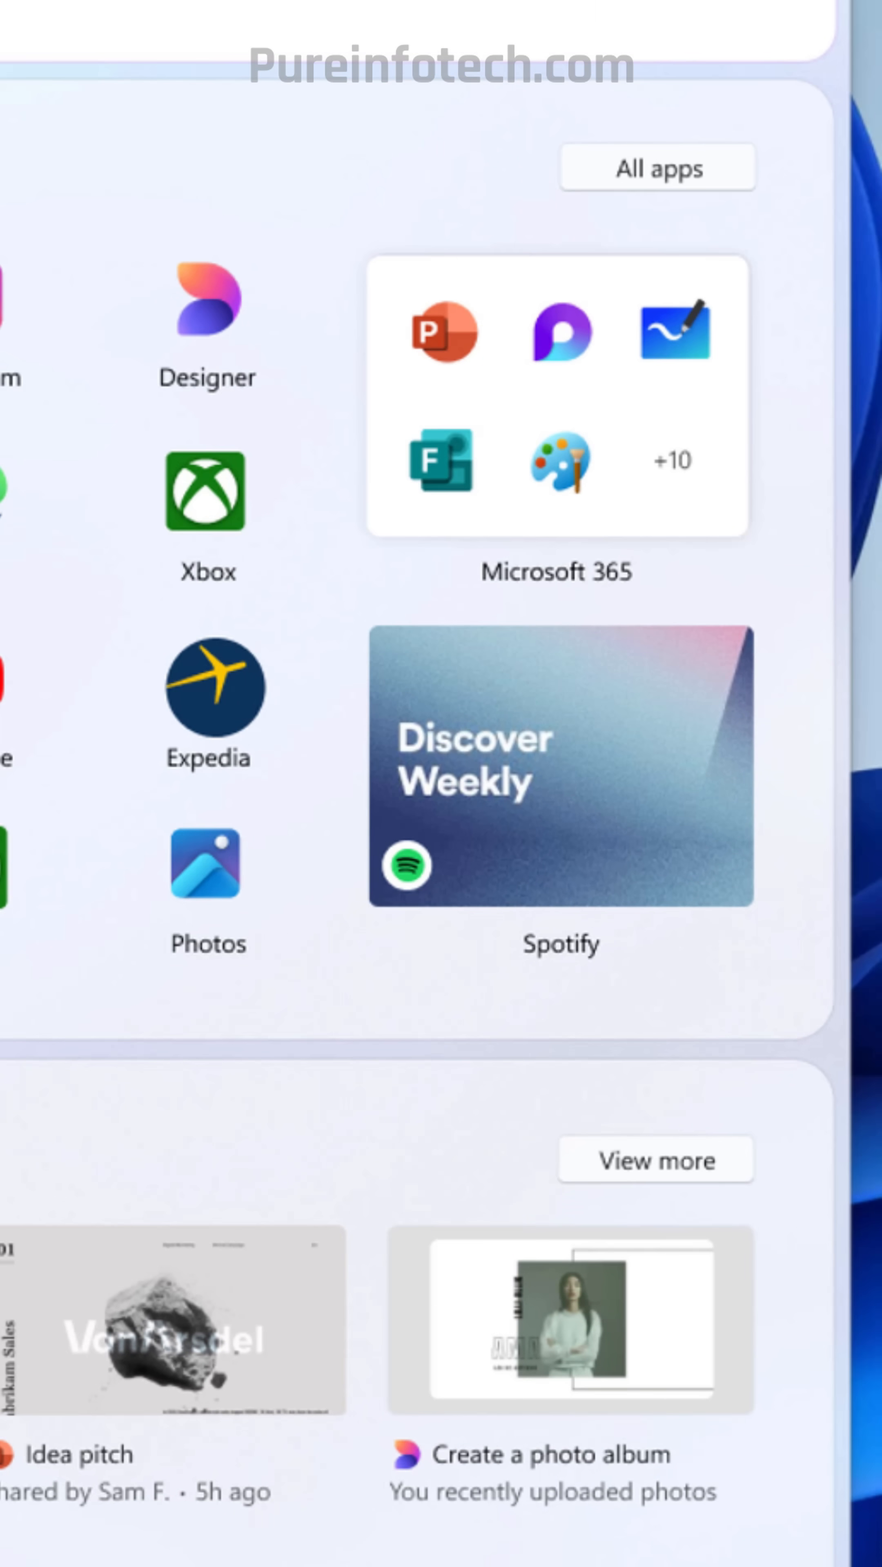
mouse_move(470, 883)
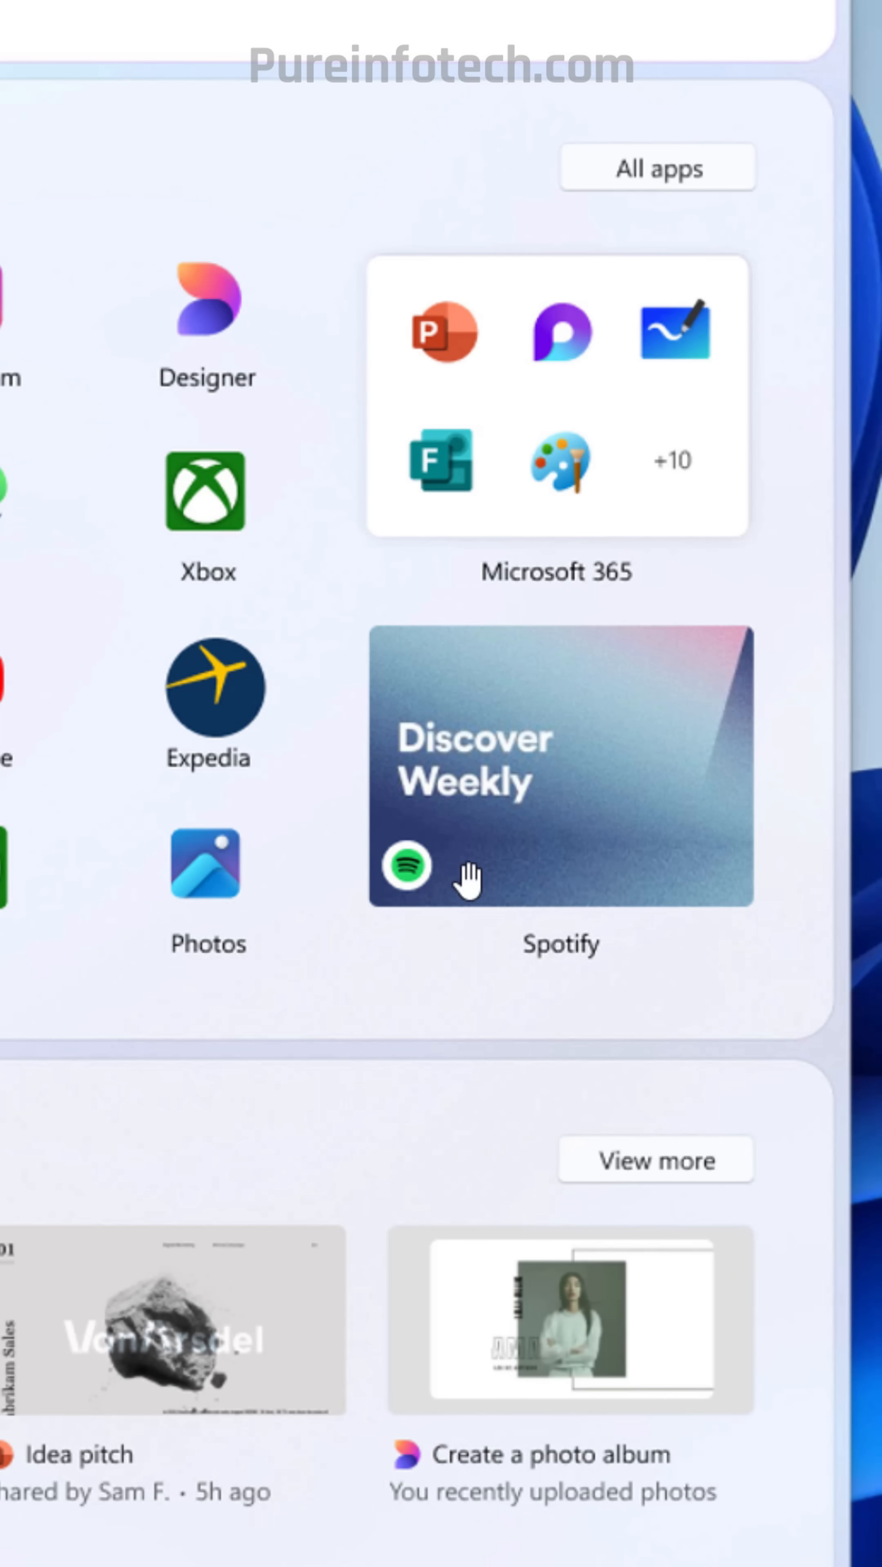
mouse_move(535, 862)
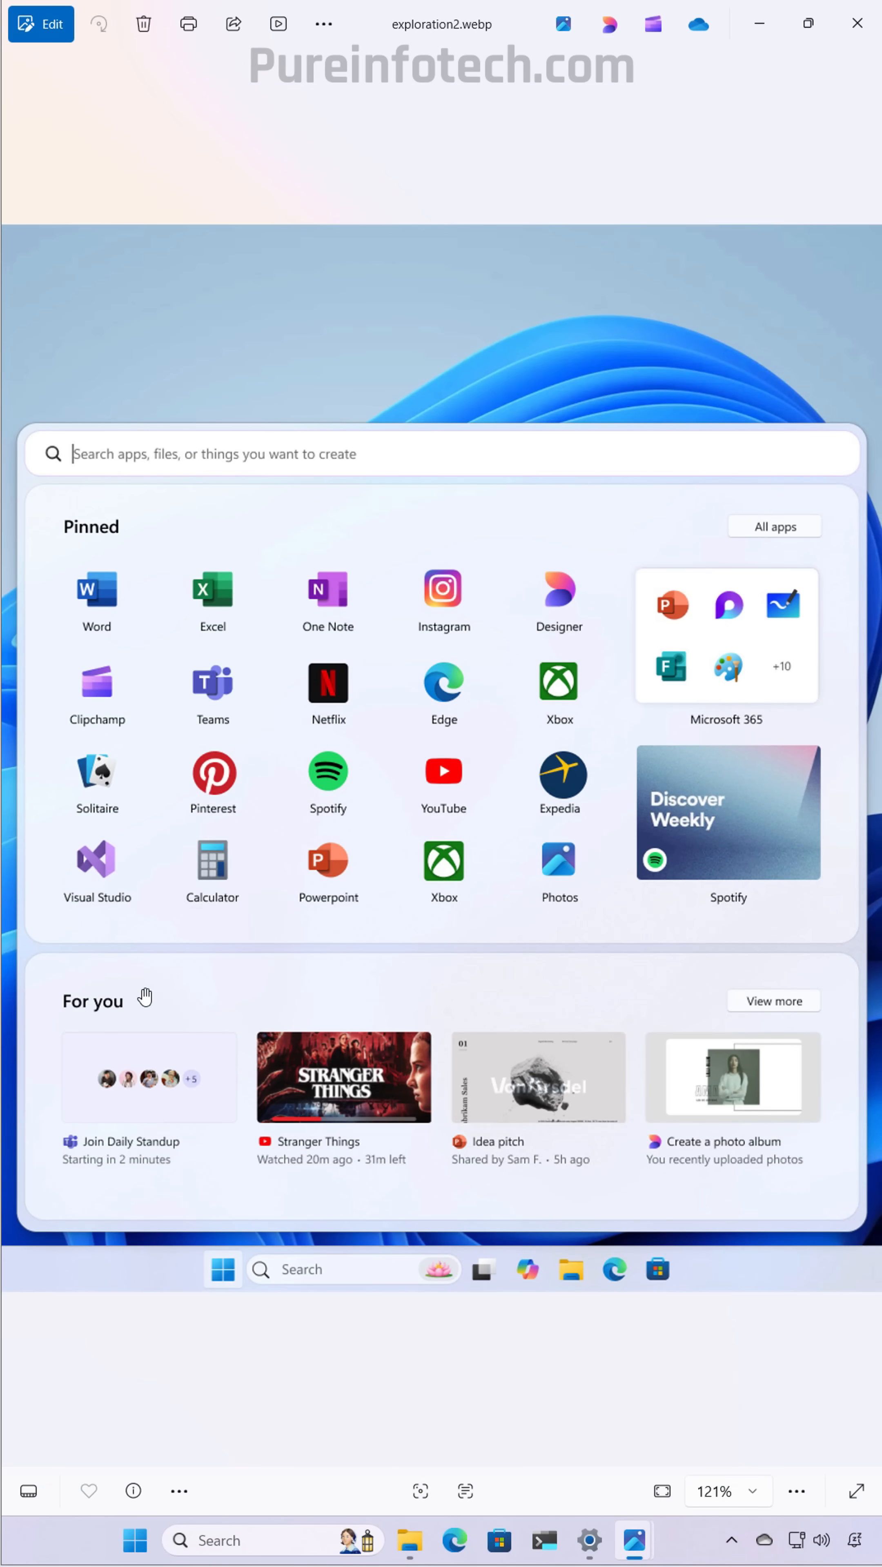
mouse_move(217, 1006)
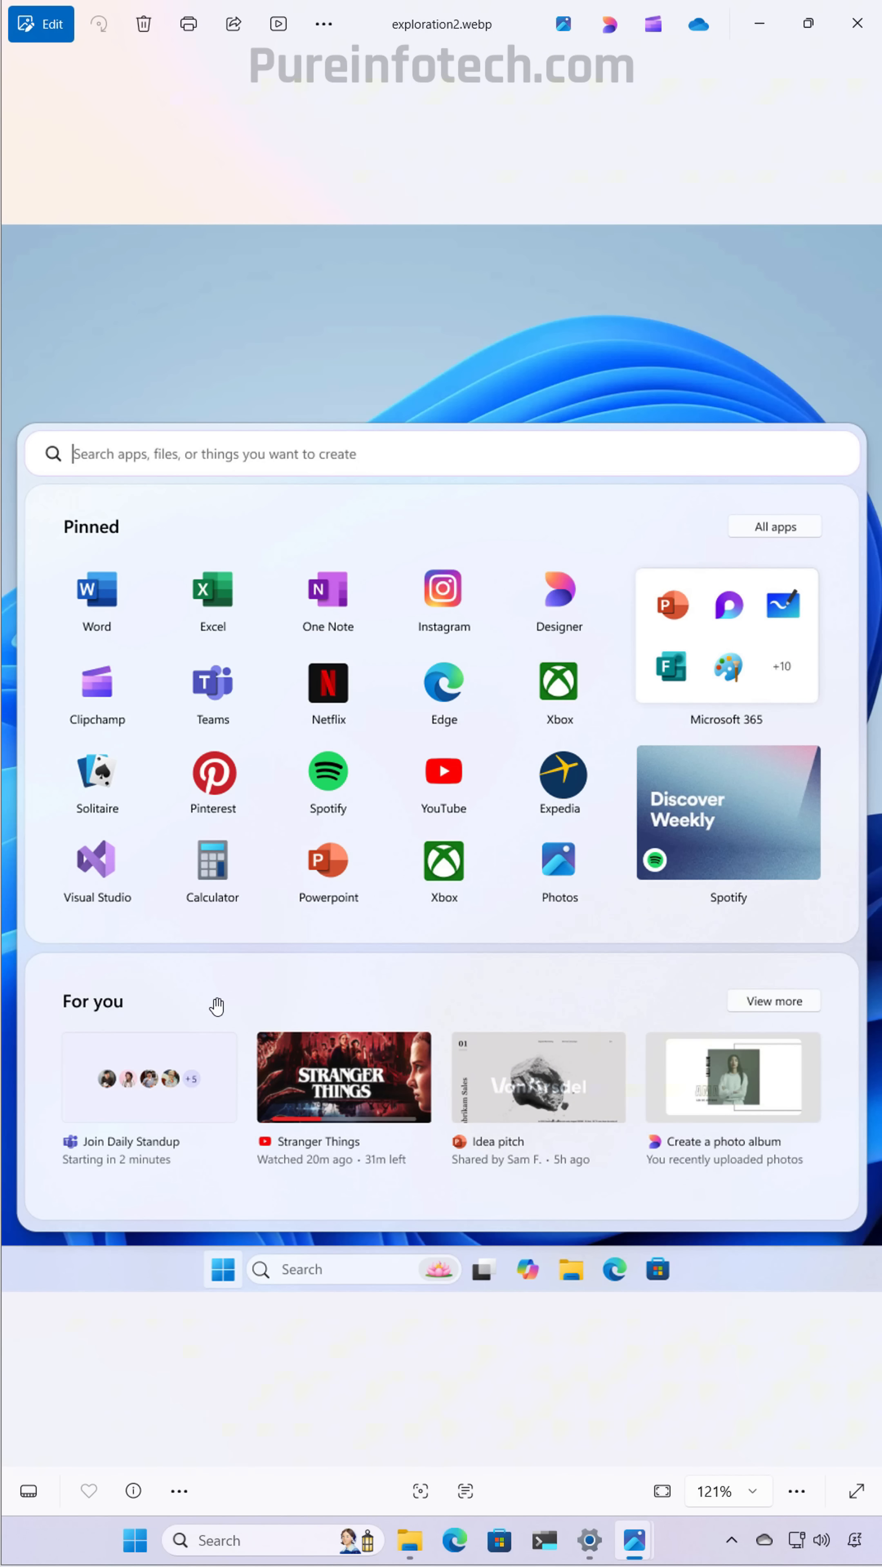
mouse_move(262, 998)
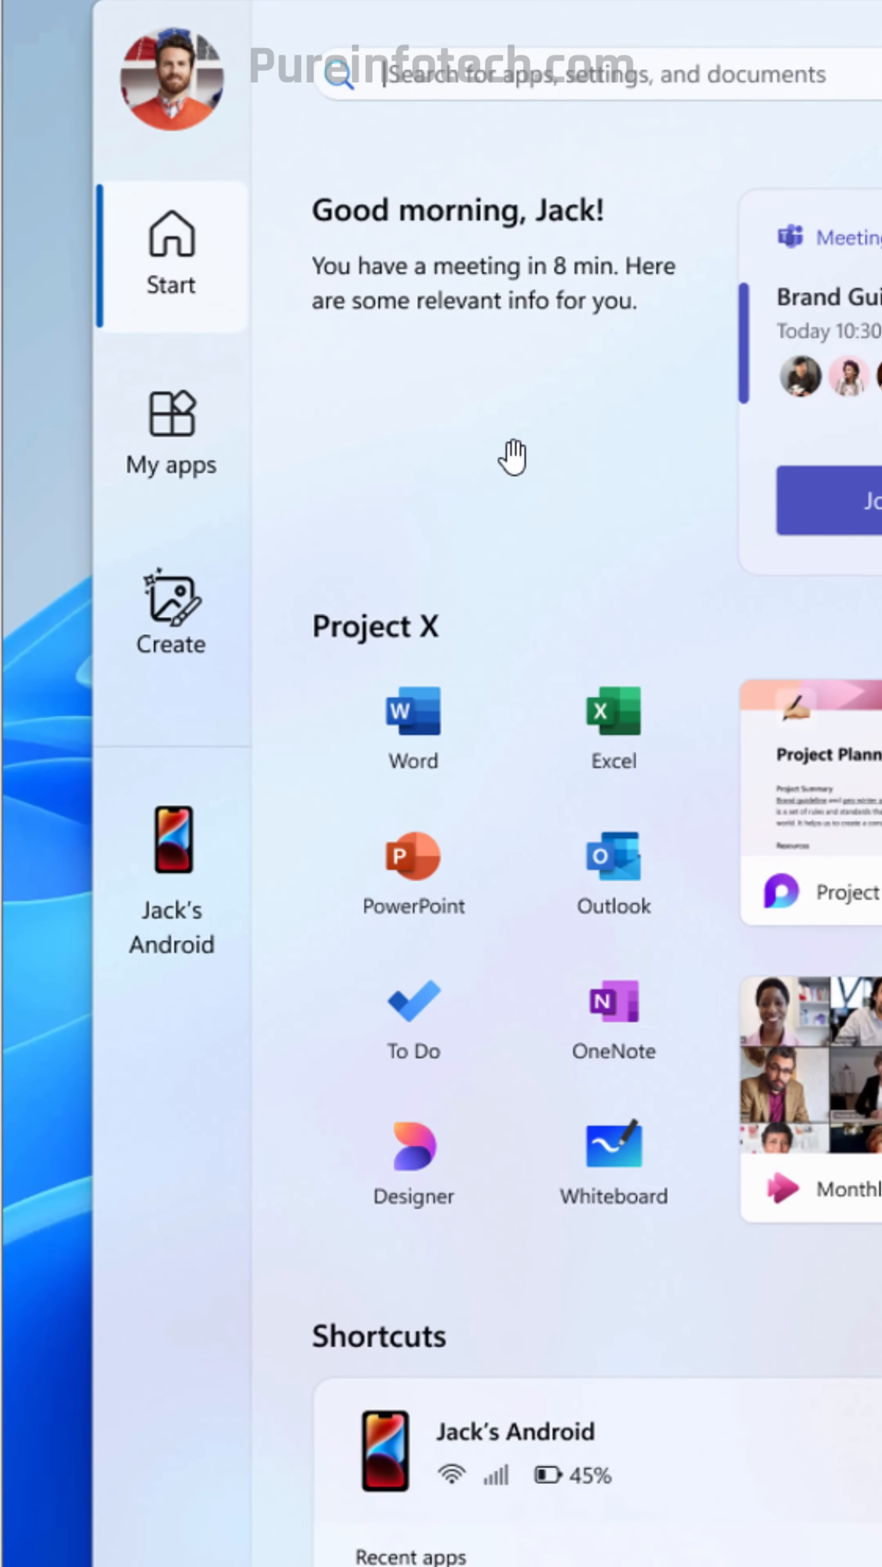
mouse_move(240, 845)
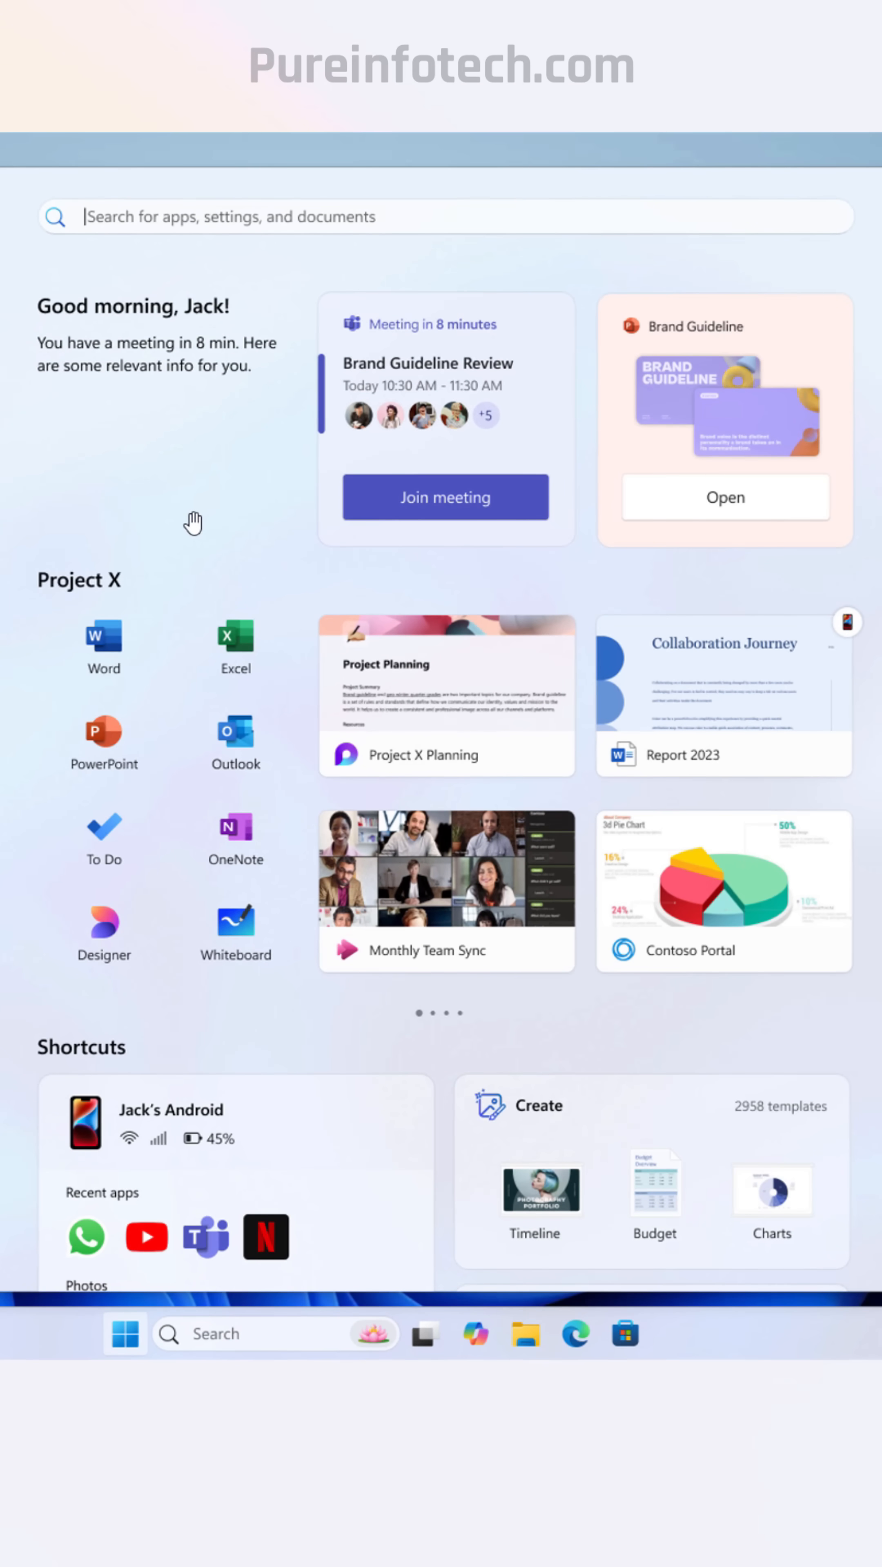
mouse_move(237, 676)
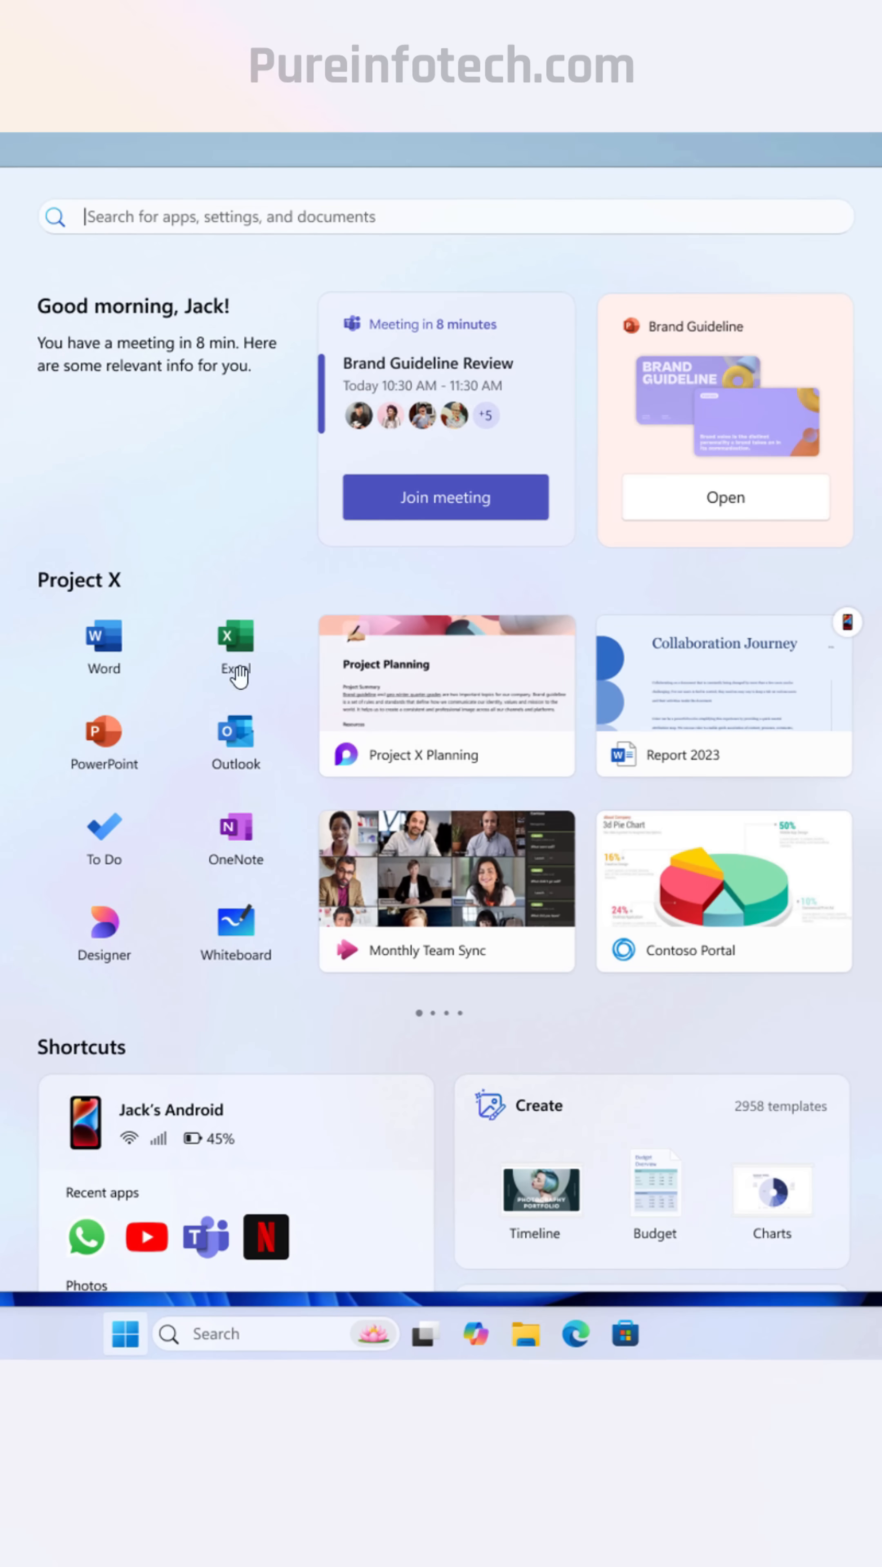
mouse_move(173, 1083)
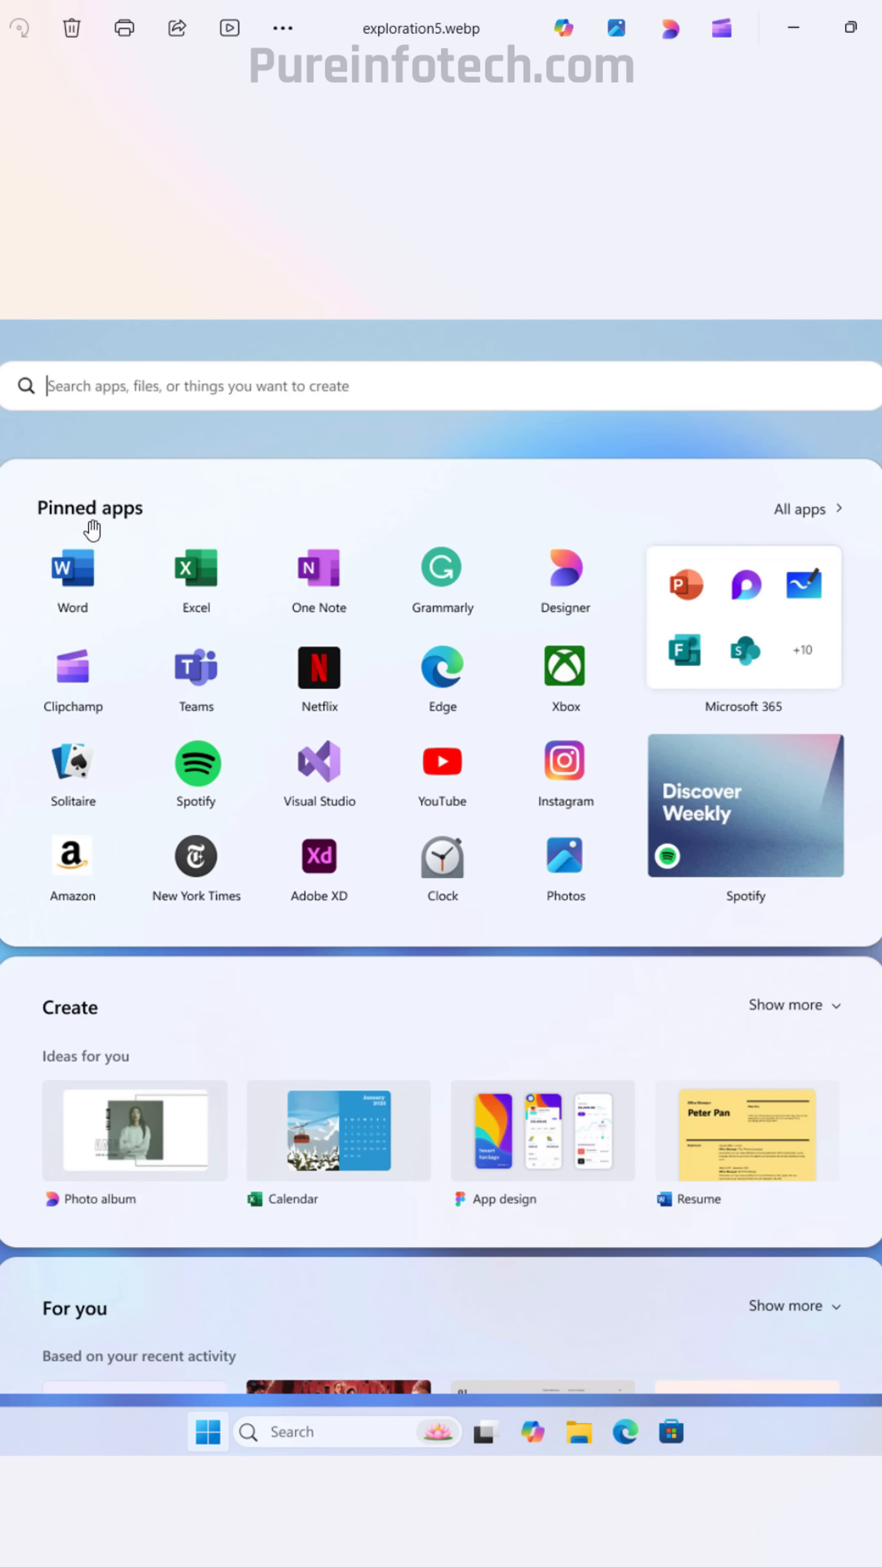
mouse_move(783, 650)
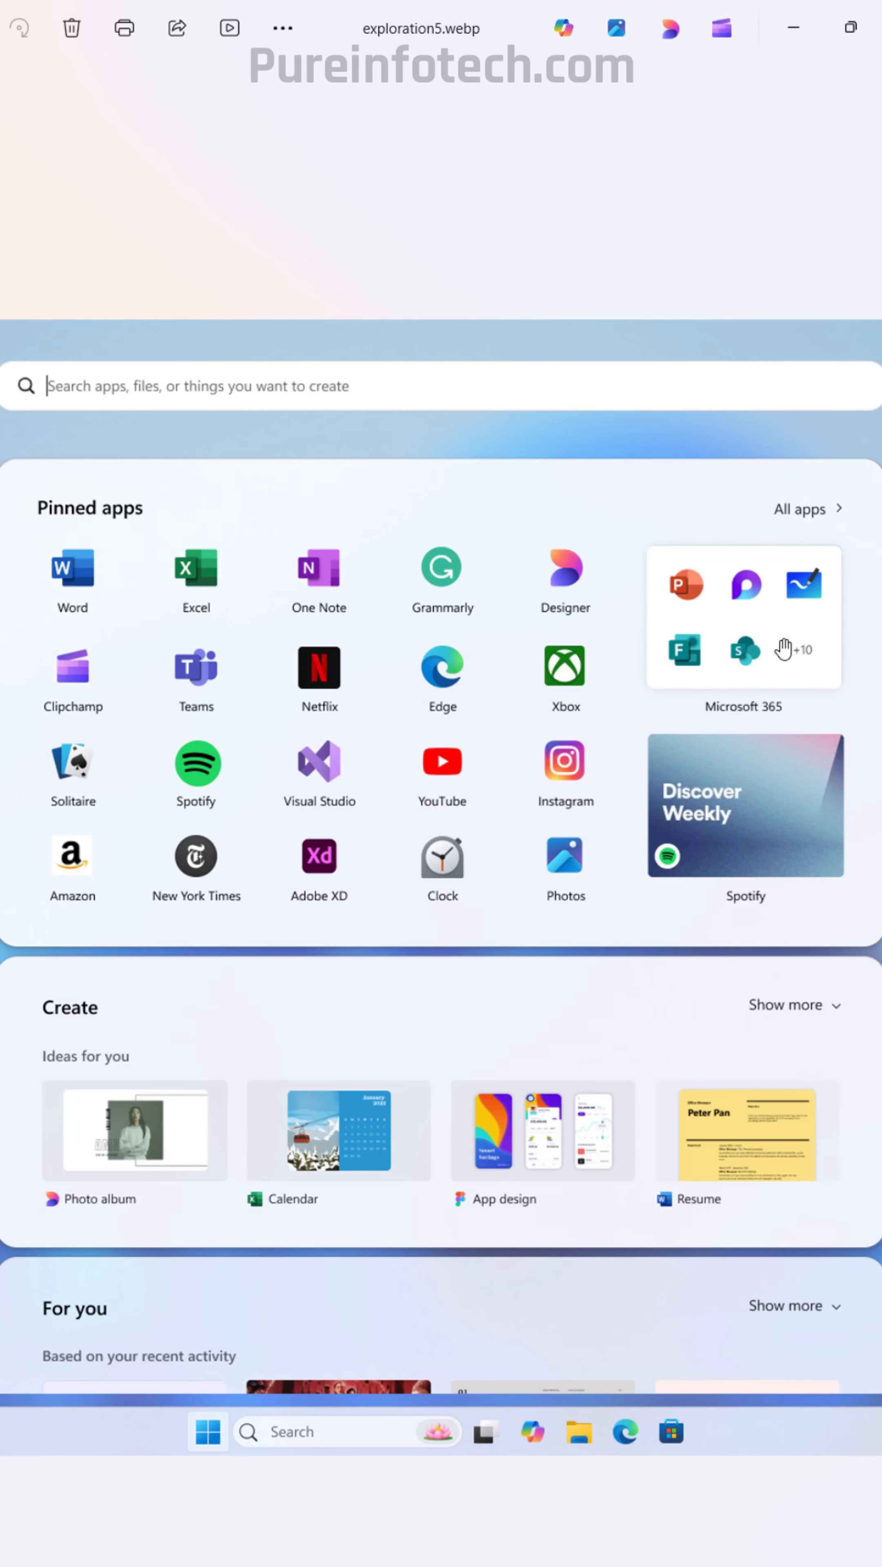
mouse_move(793, 806)
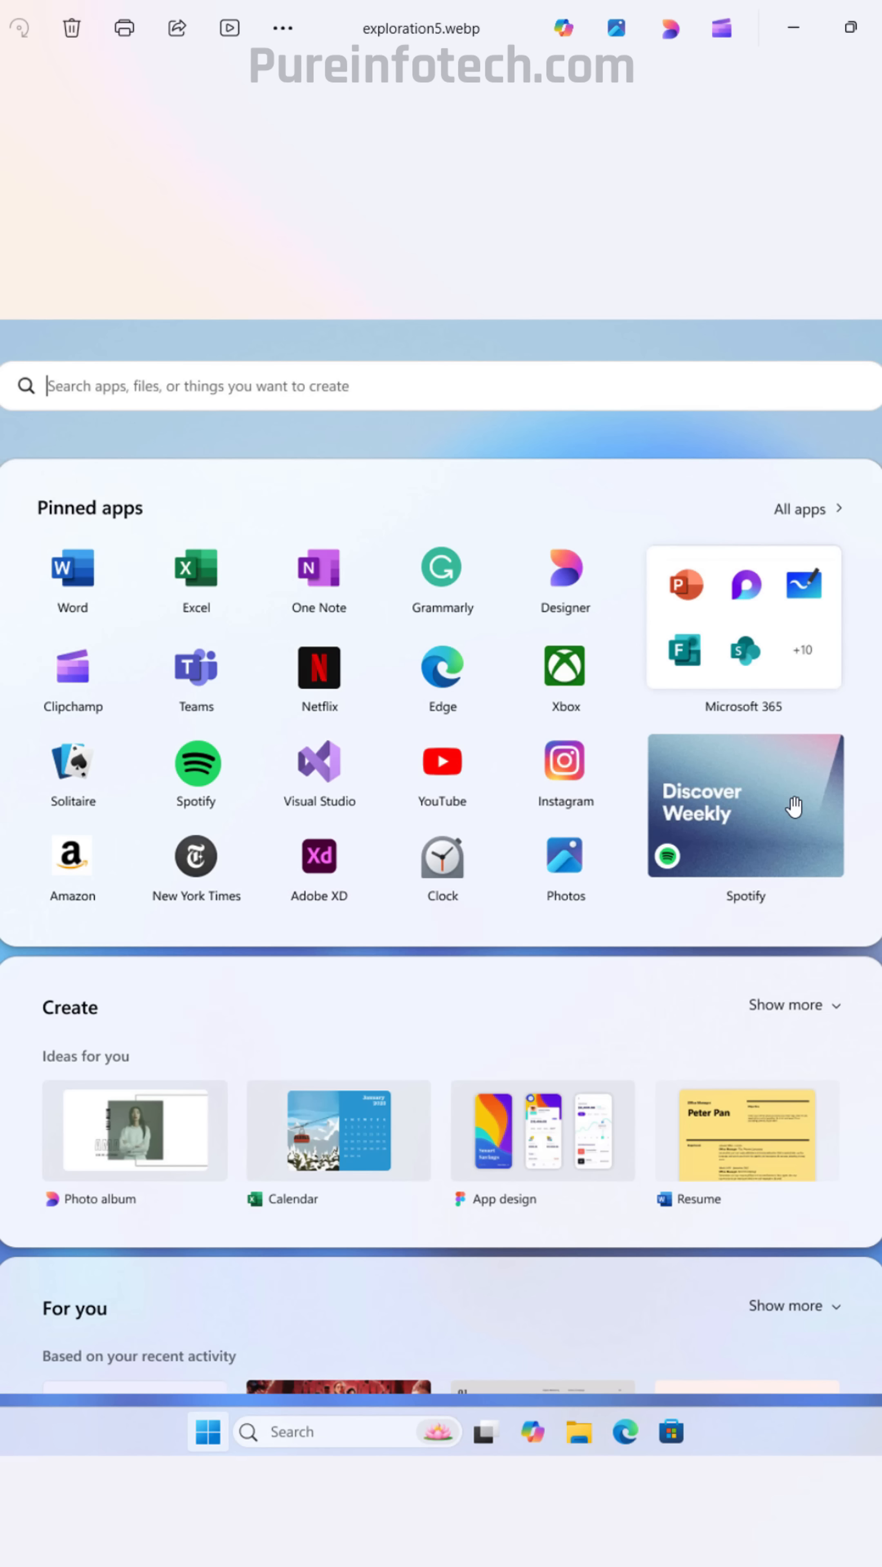
mouse_move(205, 1004)
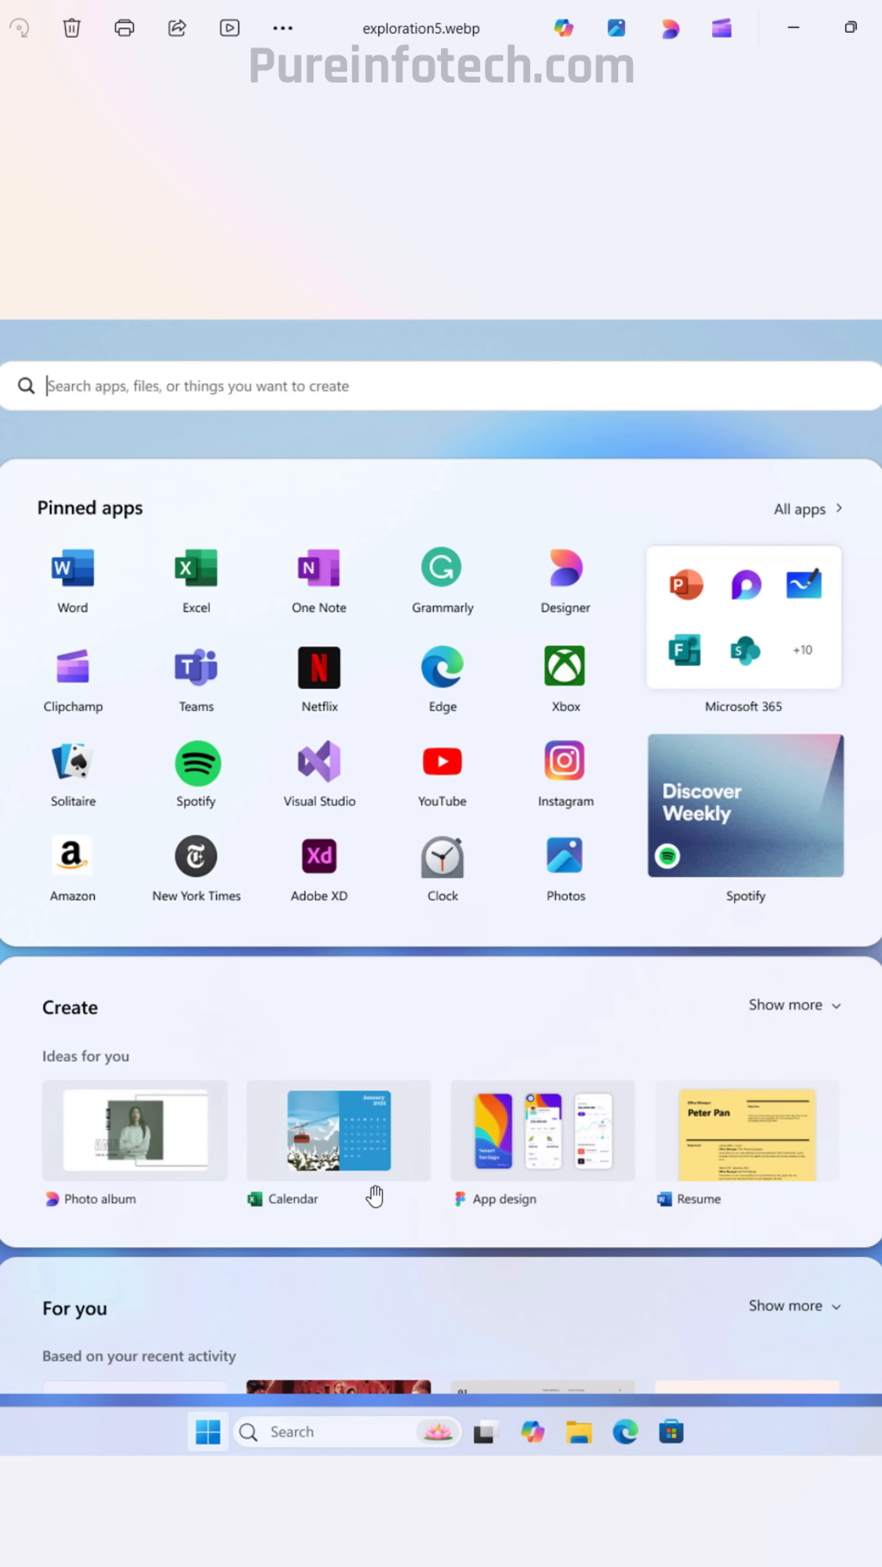
mouse_move(240, 1037)
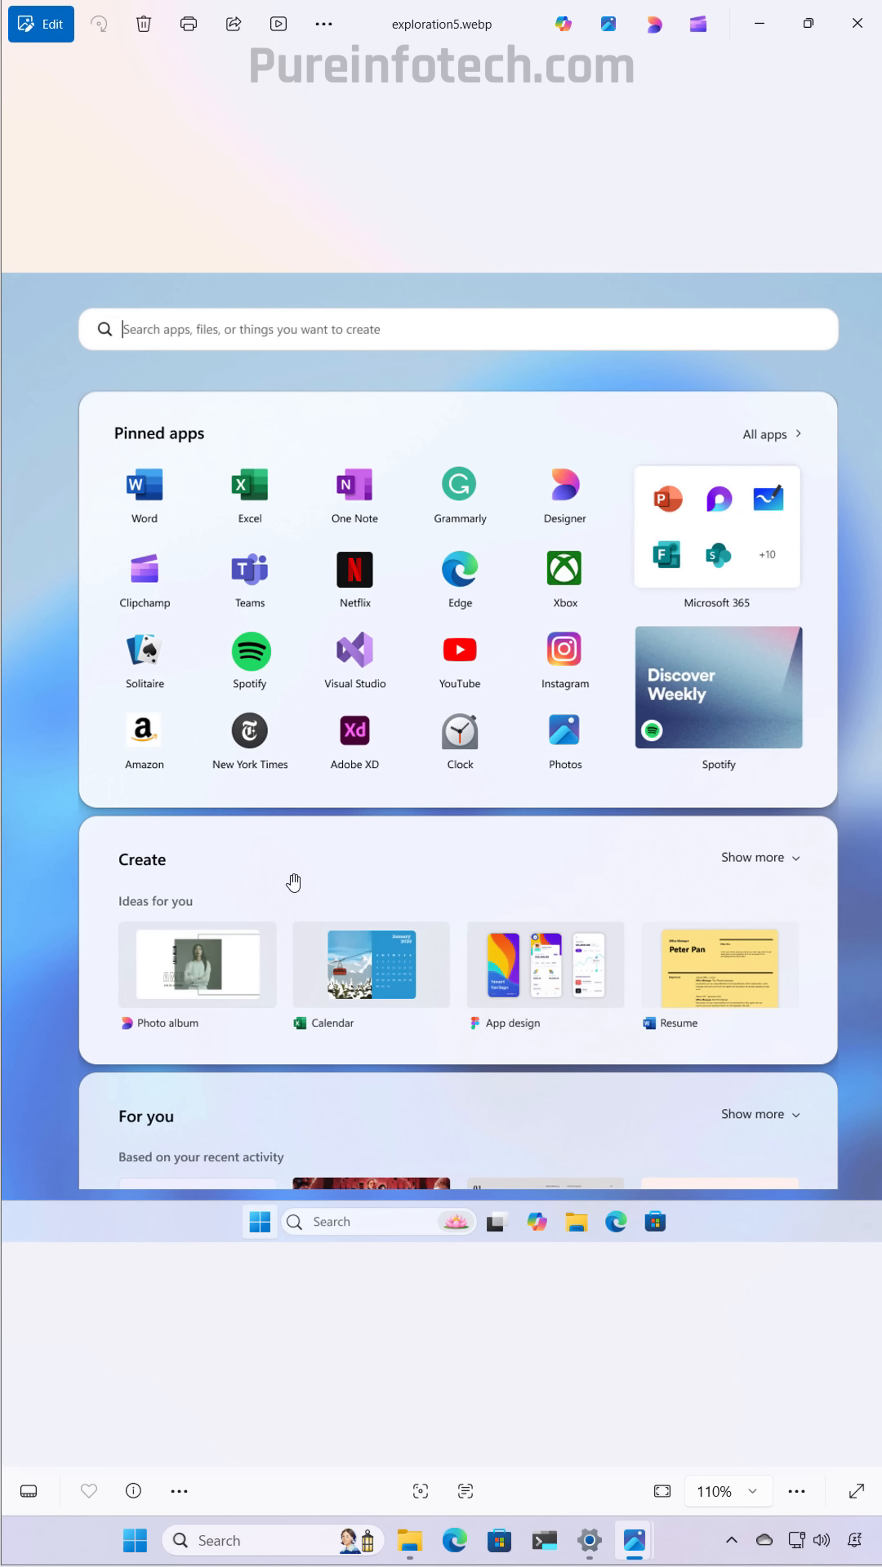
mouse_move(232, 1134)
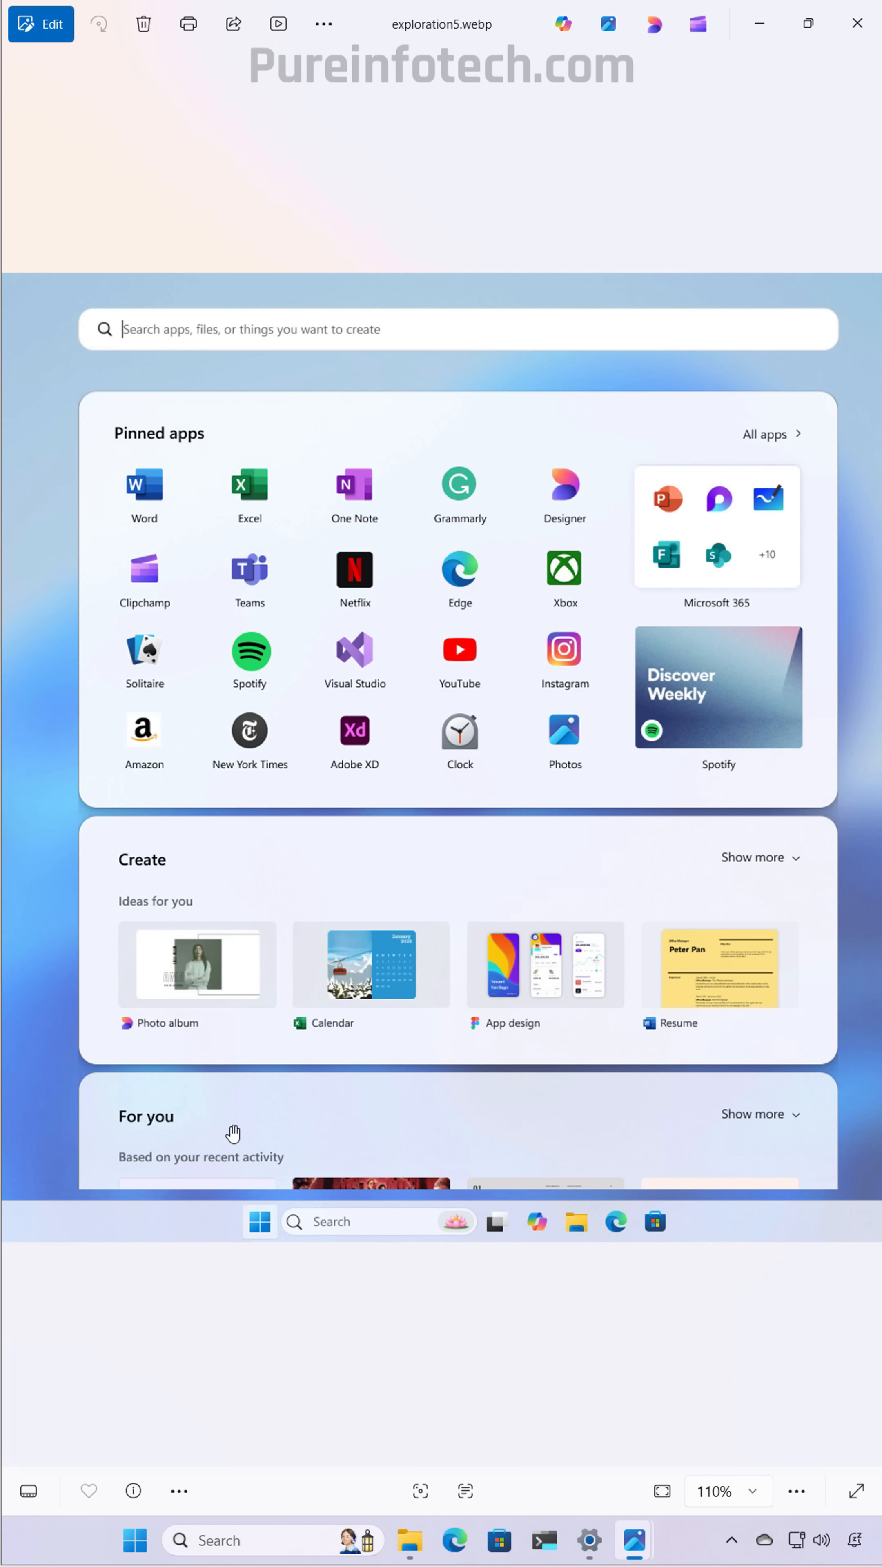
mouse_move(385, 373)
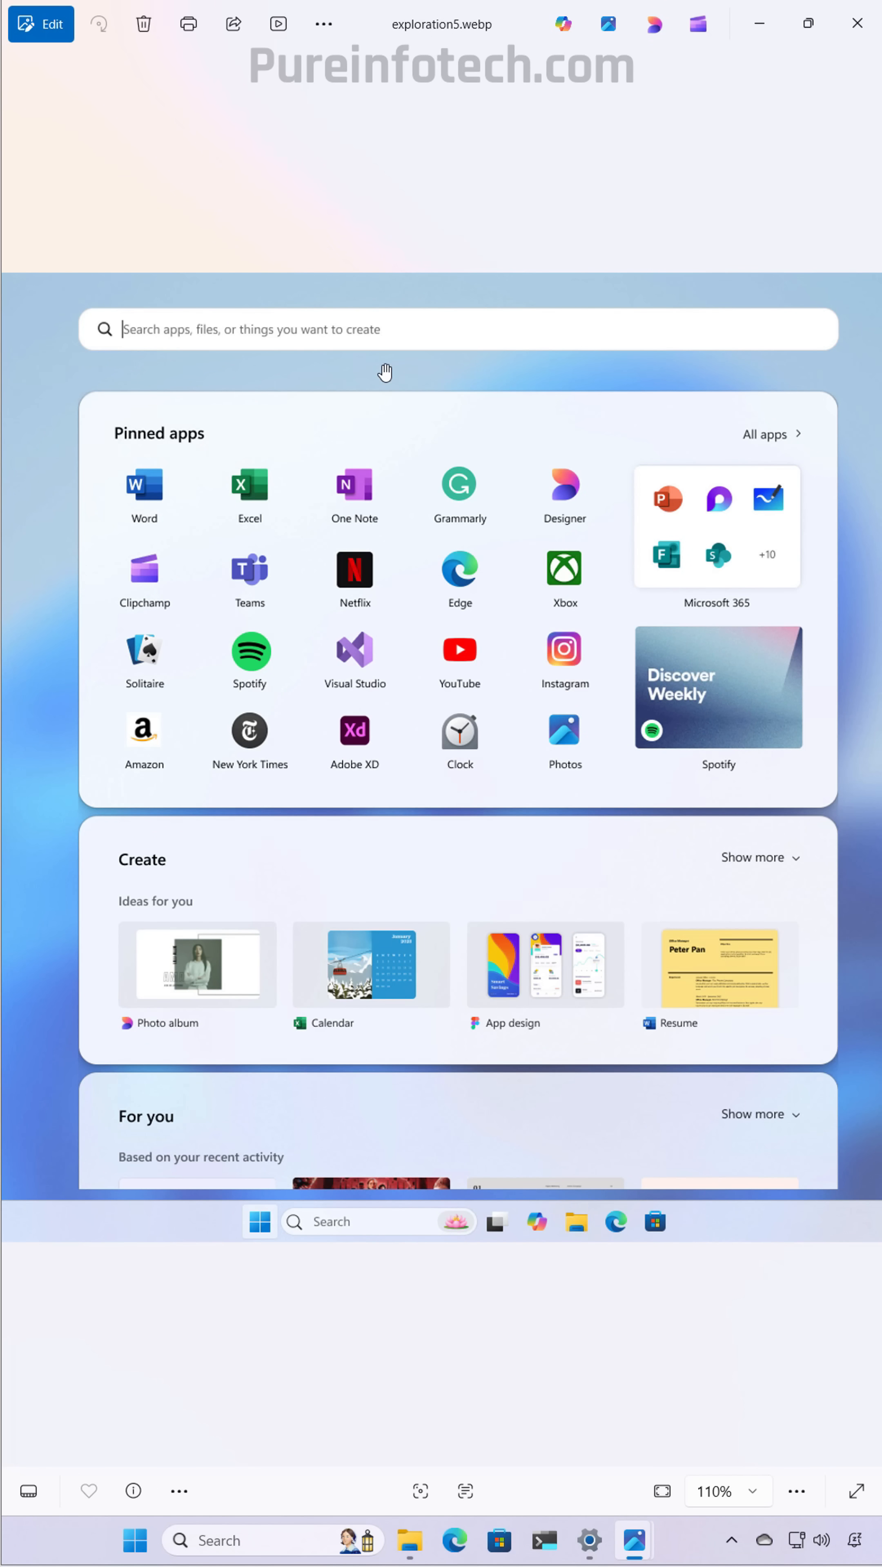